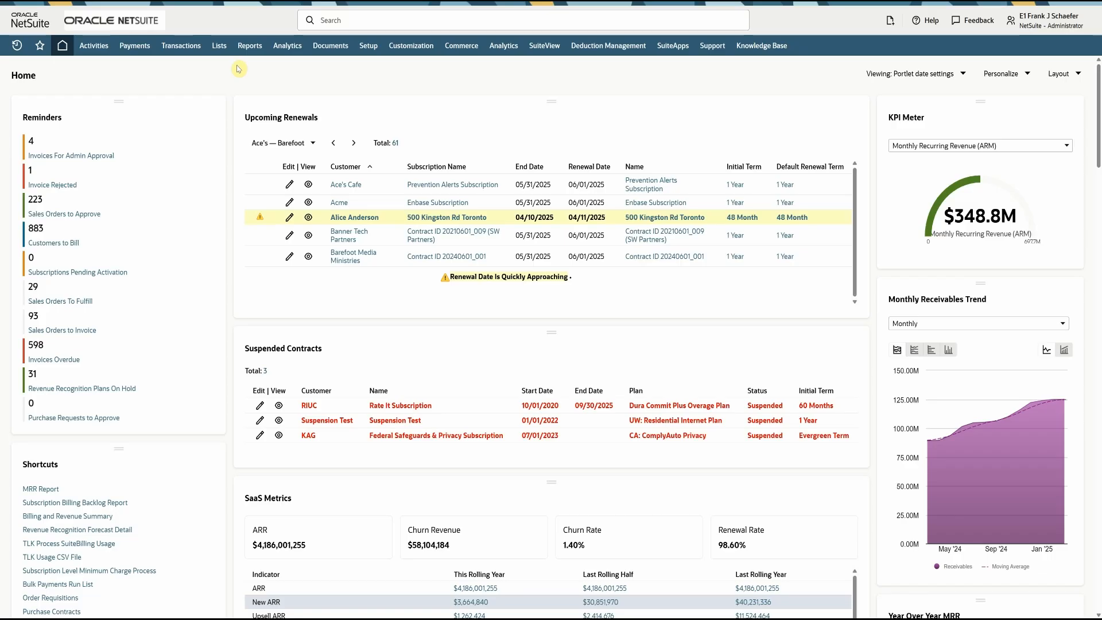
Open closed sales order SO1216 for FJS Solutions and scroll to its seven line items
click(16, 45)
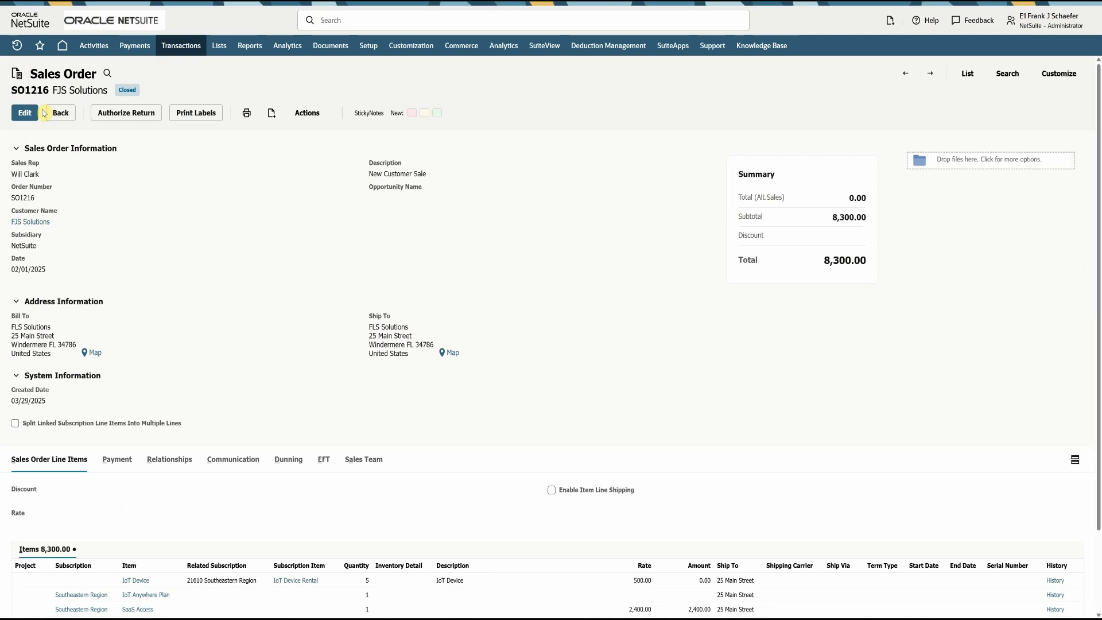
scroll(down, 3)
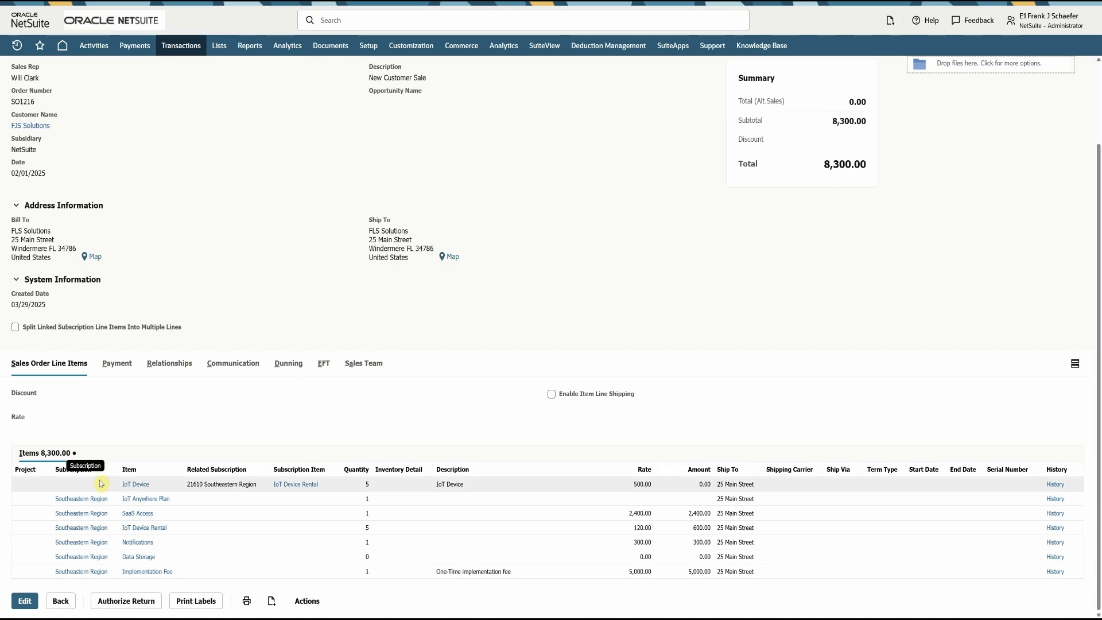
mouse_move(117, 496)
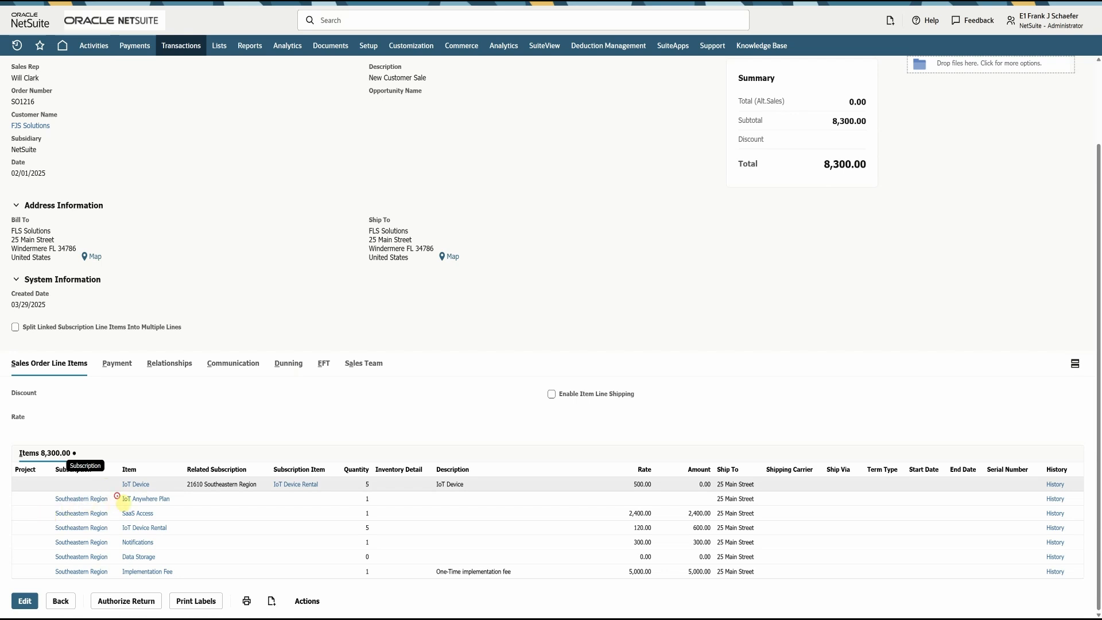
mouse_move(116, 499)
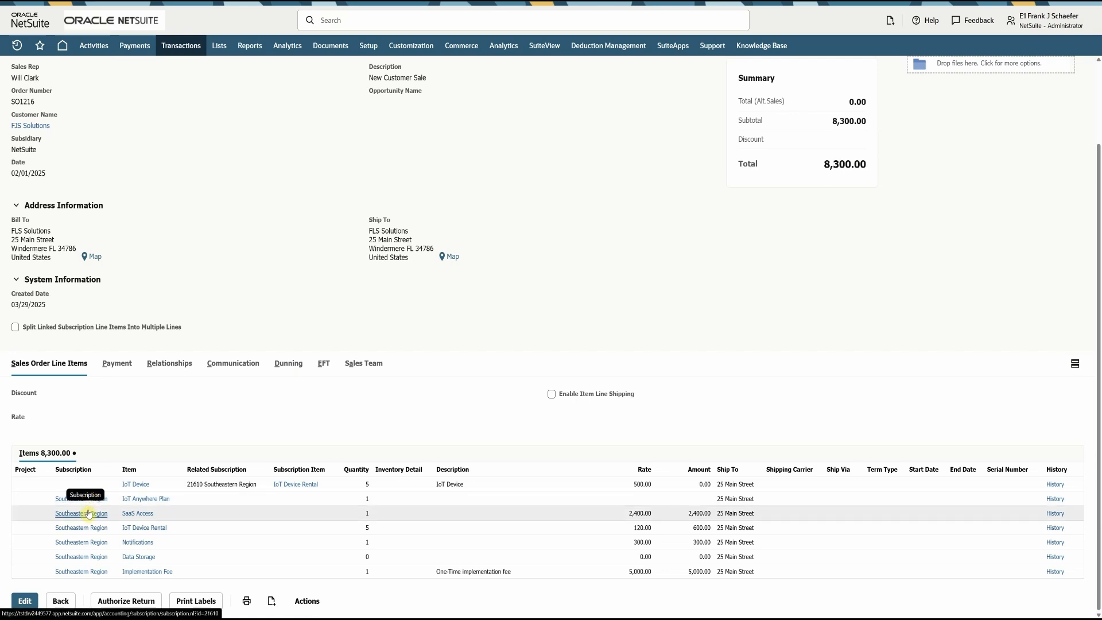
Open the Southeastern Region subscription record: active, IoT Anywhere Plan, one-year term, monthly billing
click(80, 512)
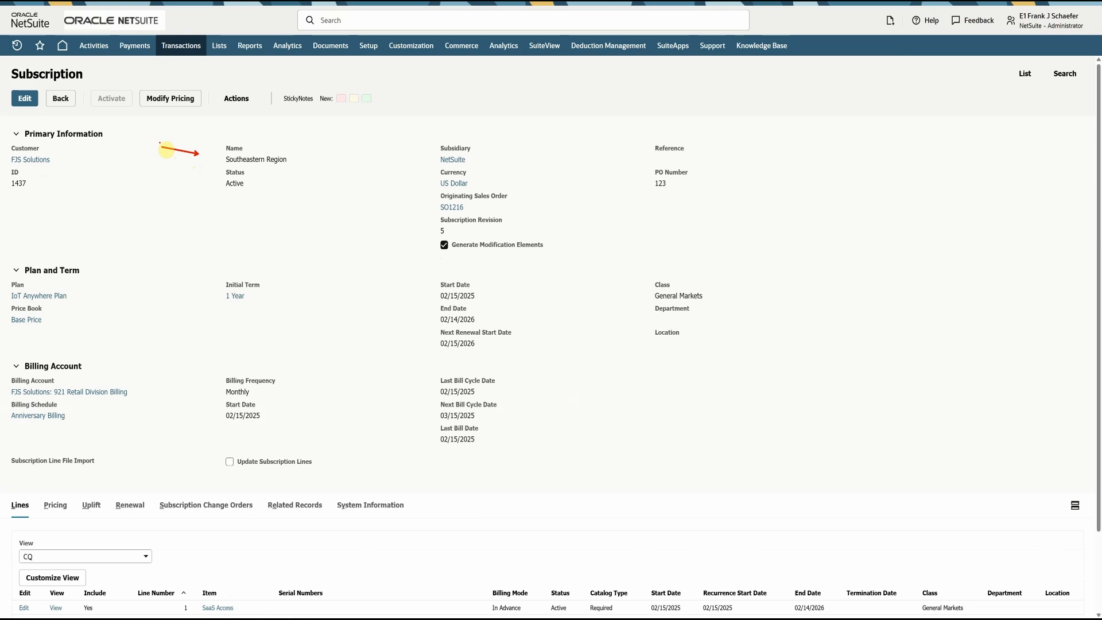
mouse_move(226, 248)
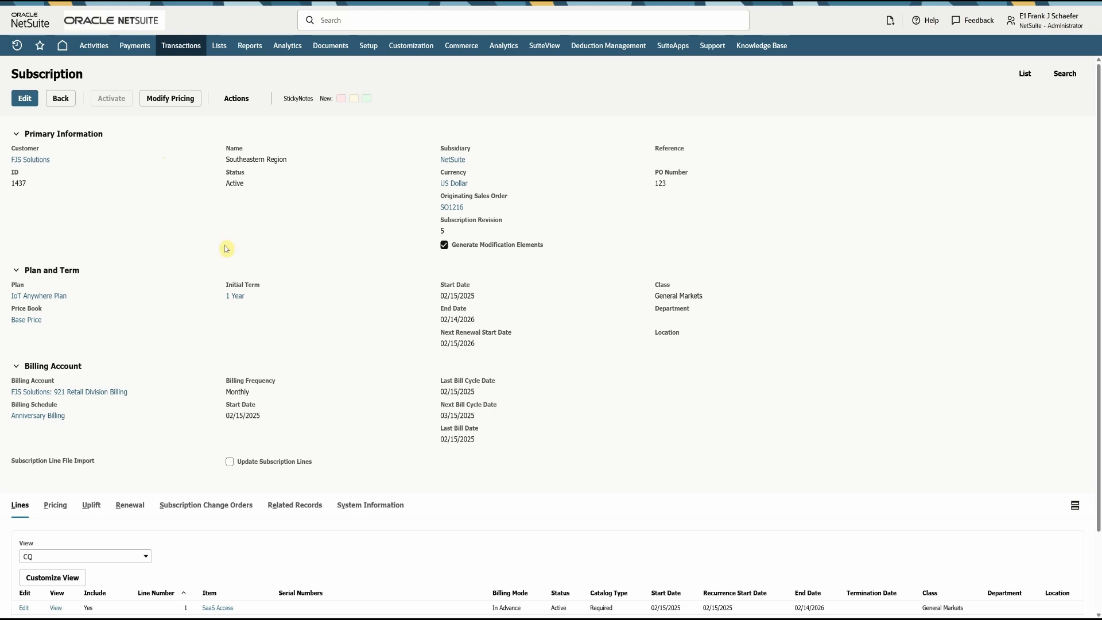
mouse_move(200, 289)
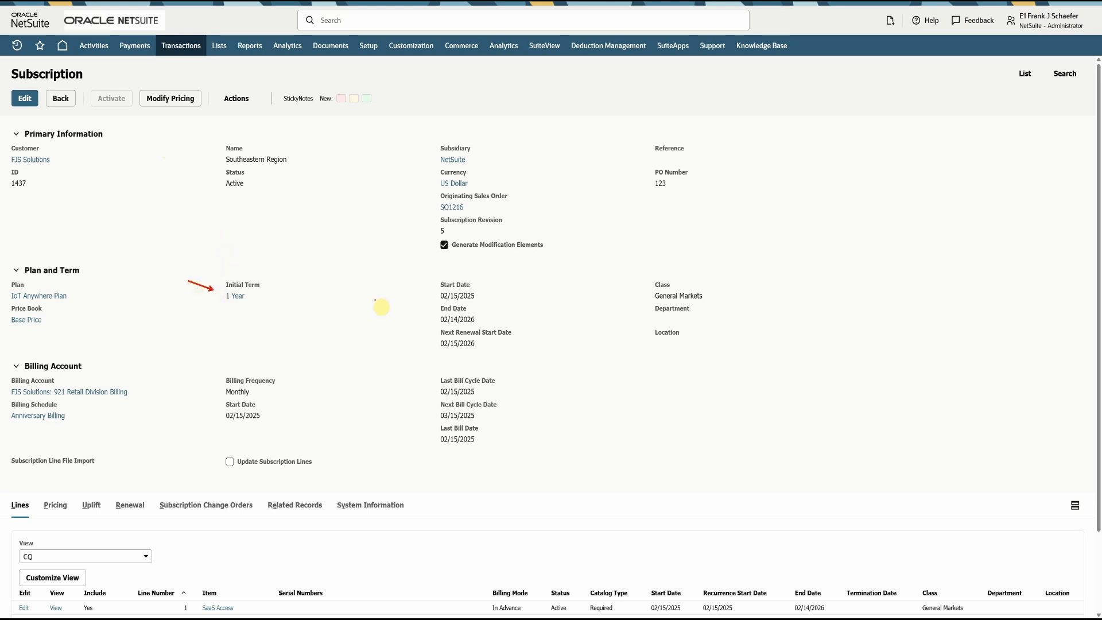
mouse_move(424, 297)
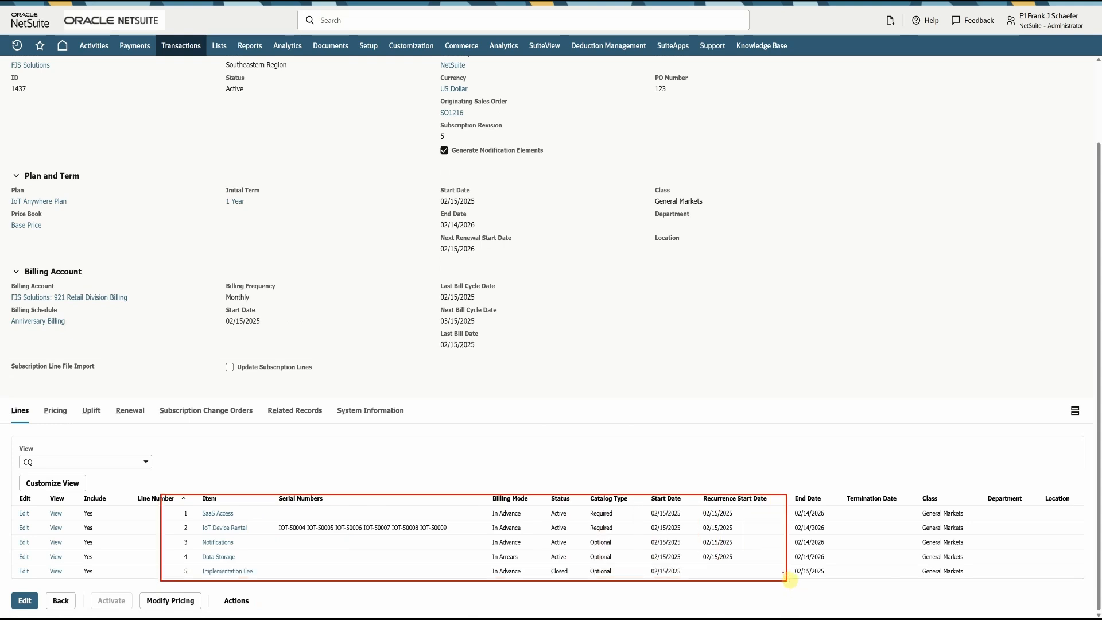
Show the Pricing details: recurring SaaS Access with 10% discount, Notifications, Data Storage, one-time fee
click(56, 411)
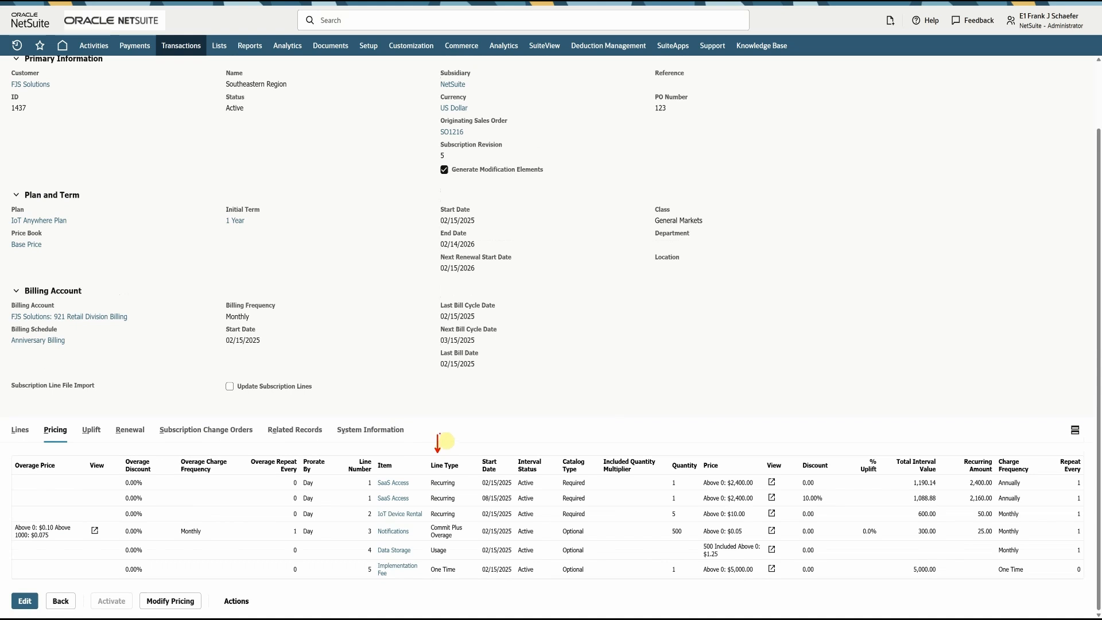
mouse_move(681, 465)
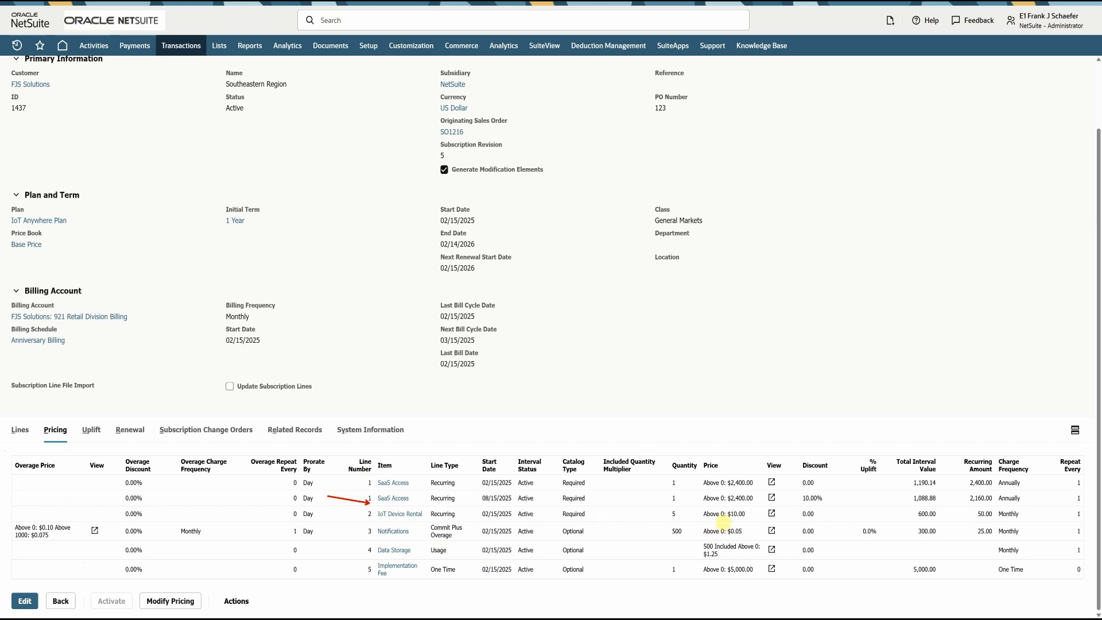
mouse_move(788, 500)
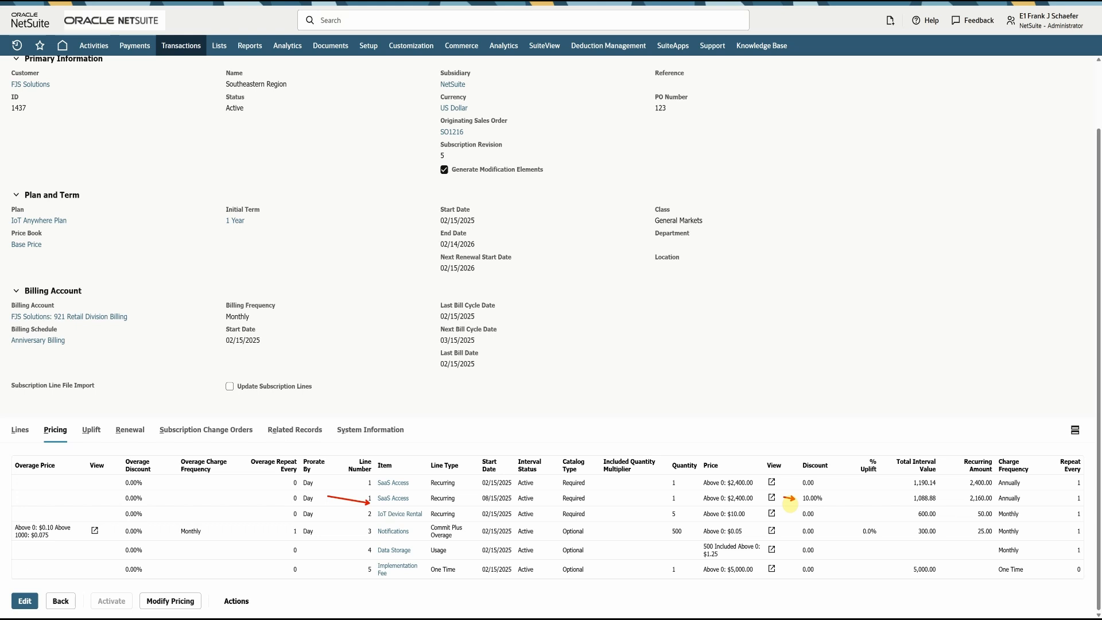
mouse_move(771, 497)
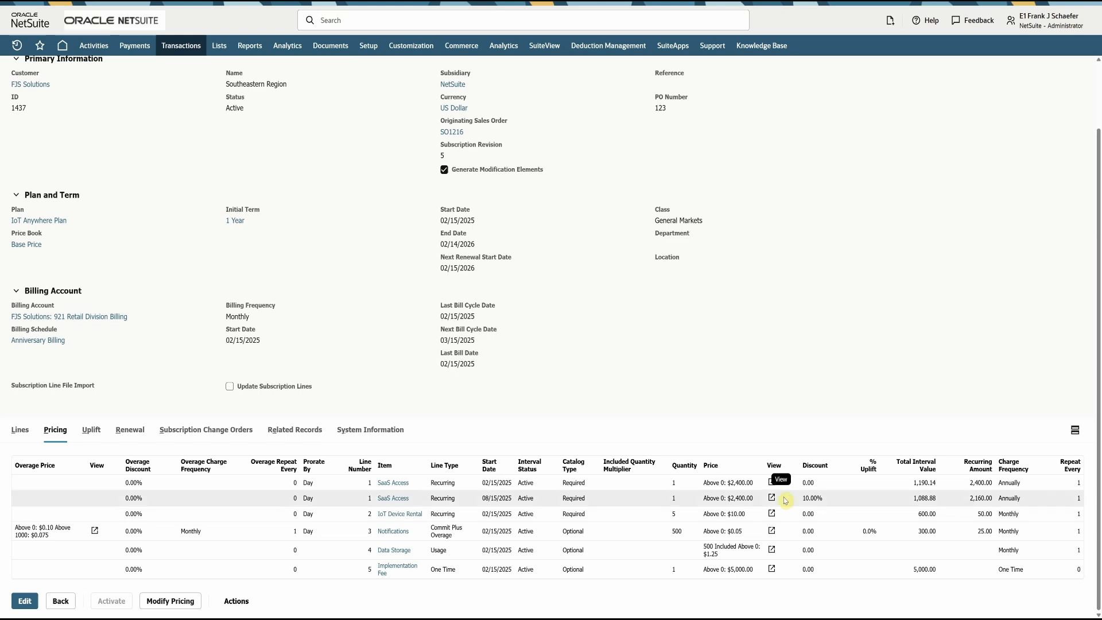
mouse_move(187, 430)
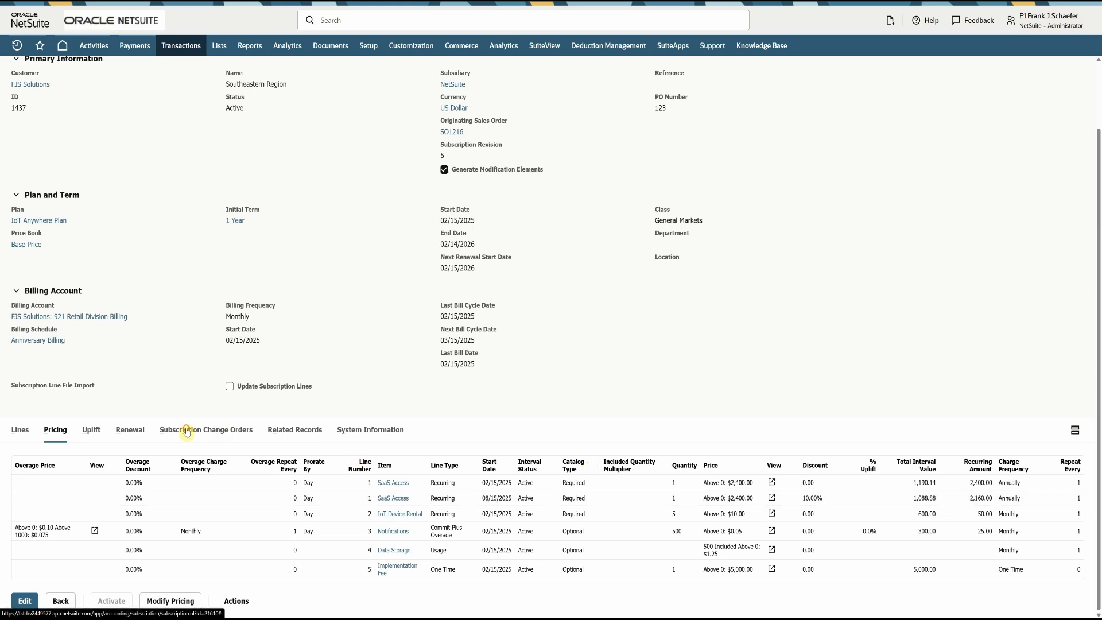
Show the subscription's related transactions: sales order SO1216 and open invoice INV5468 for 7,475.00
click(206, 429)
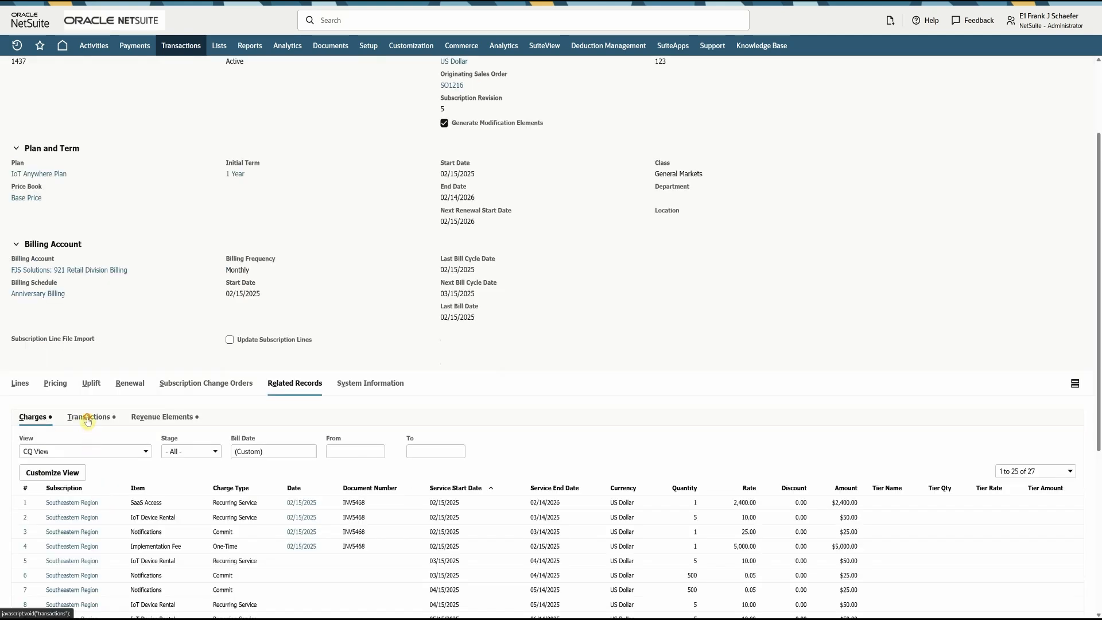
click(88, 415)
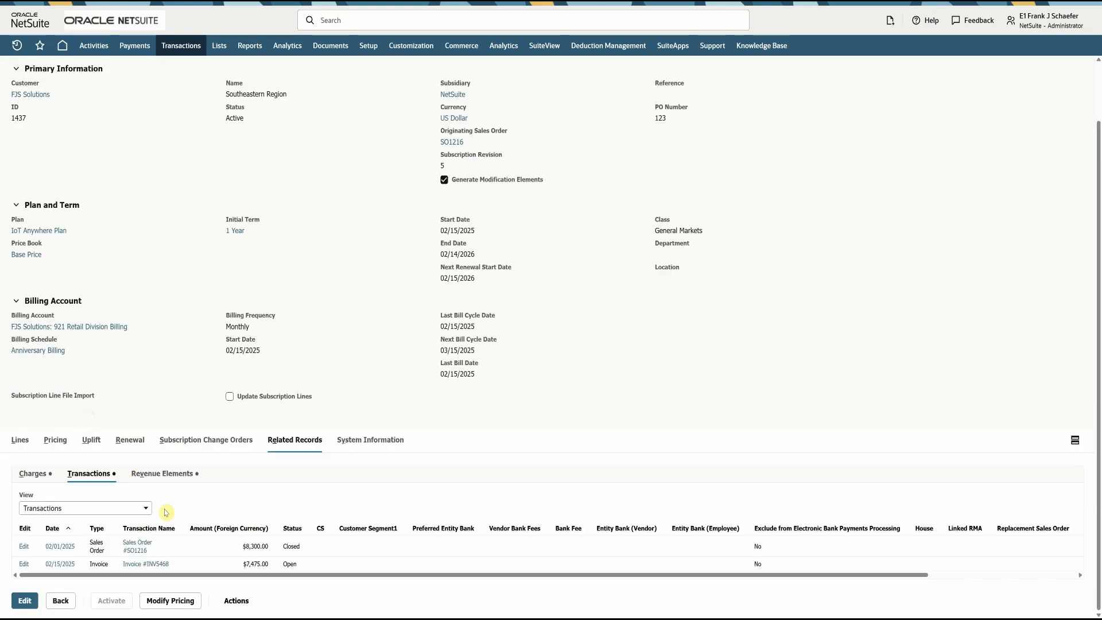
mouse_move(181, 546)
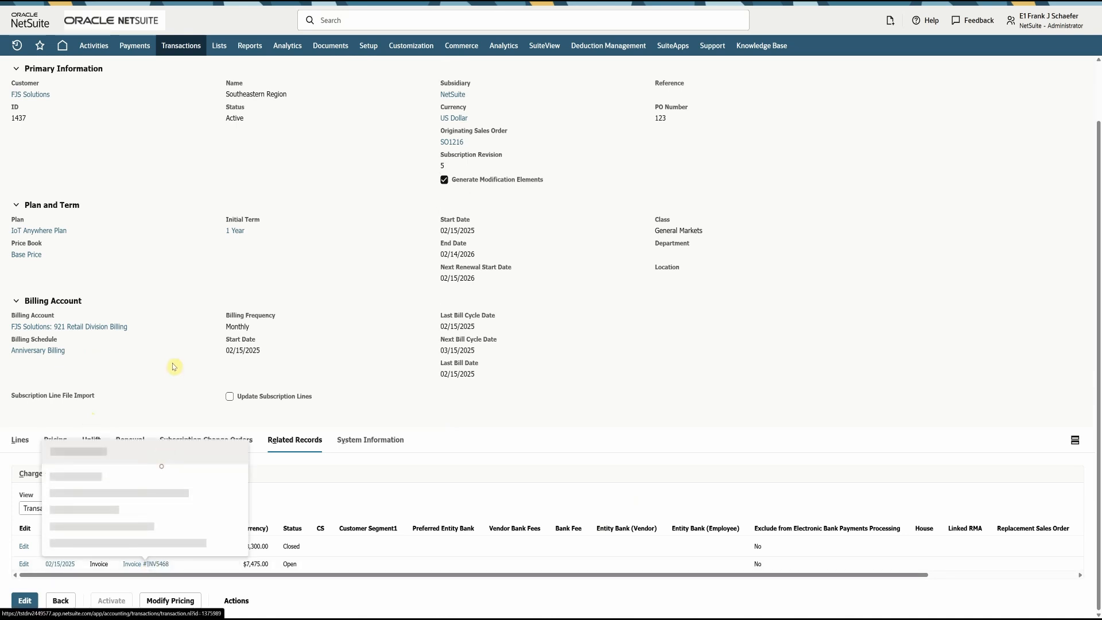
click(146, 562)
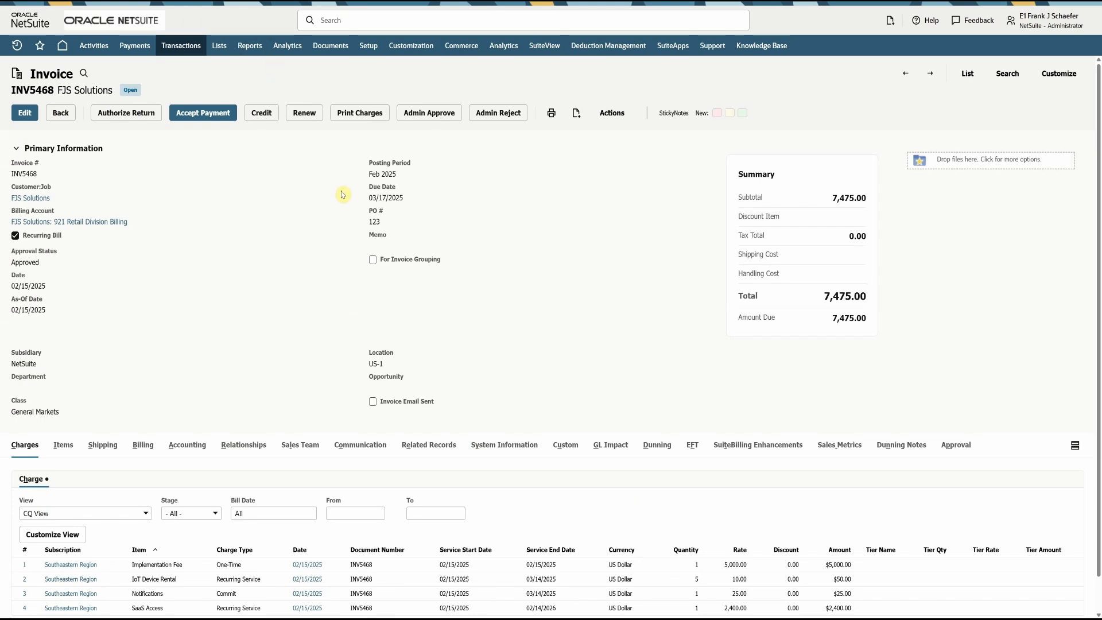
mouse_move(92, 287)
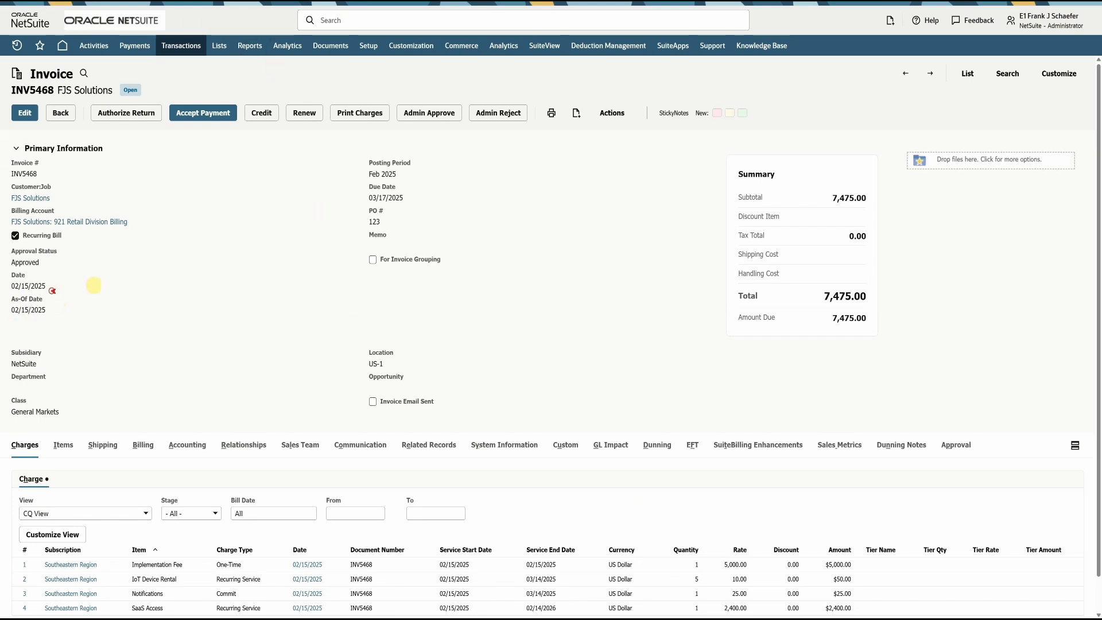
mouse_move(437, 180)
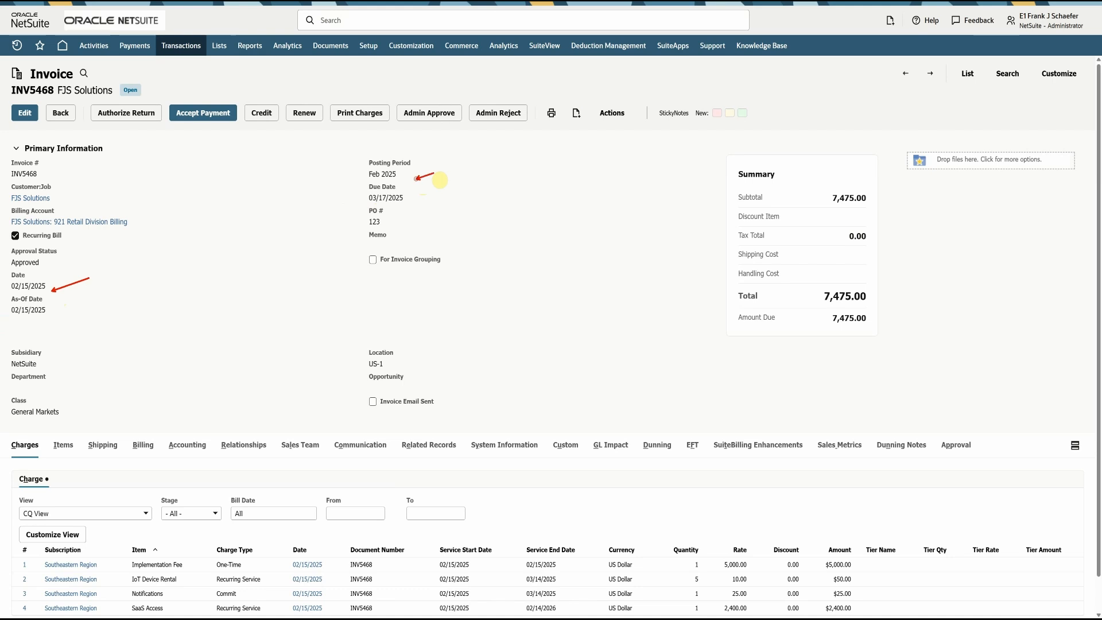
scroll(down, 3)
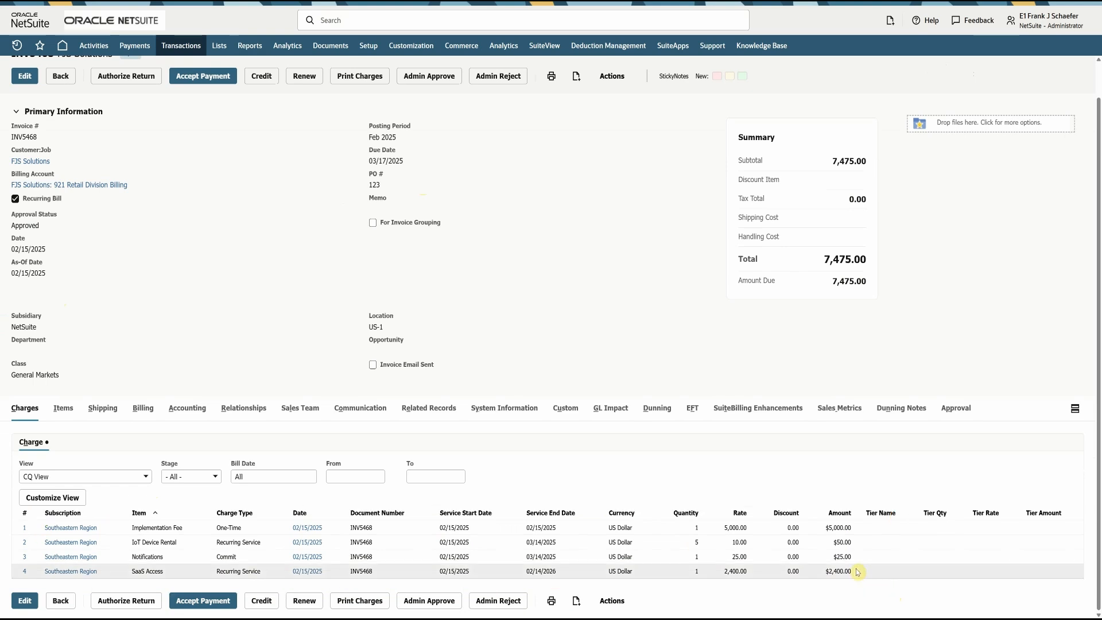
mouse_move(676, 298)
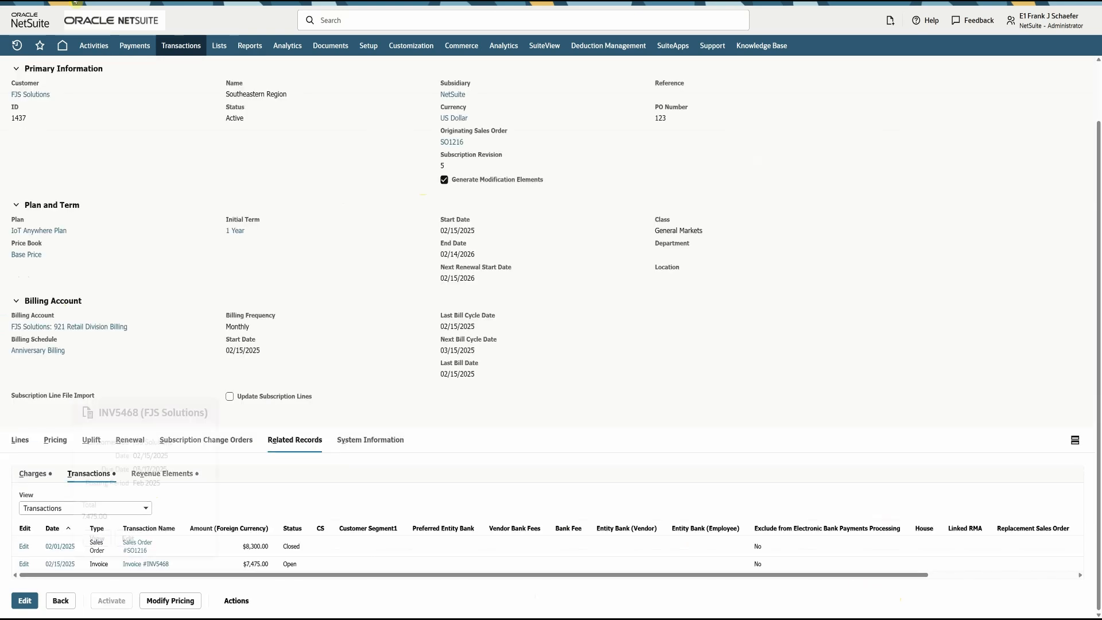
Return to the home dashboard with reminders, upcoming renewals and SaaS metrics
click(62, 45)
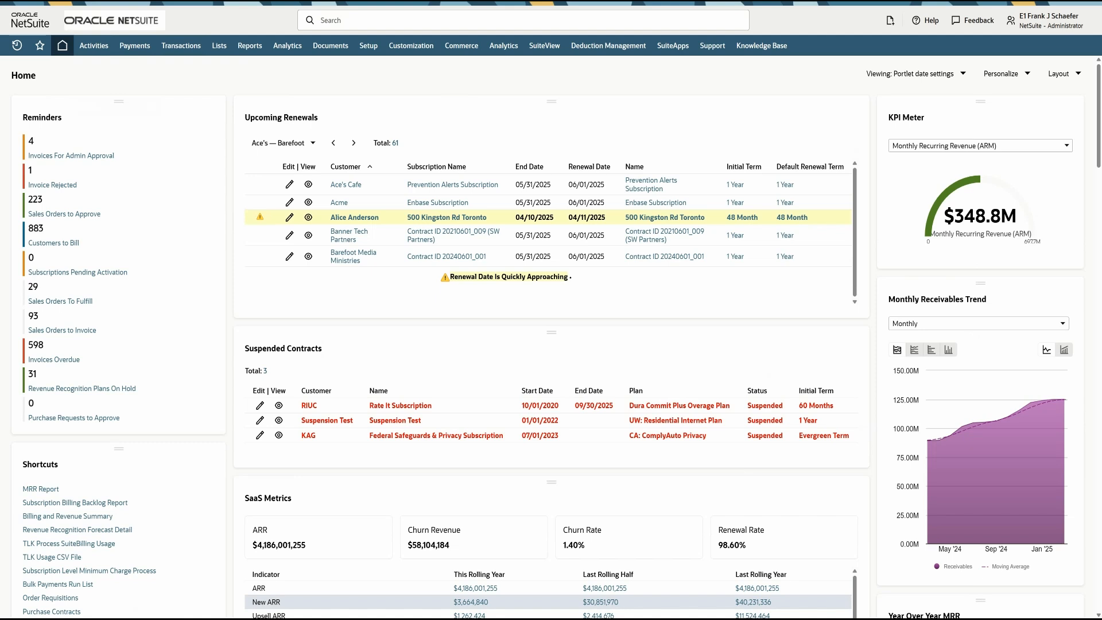
mouse_move(301, 83)
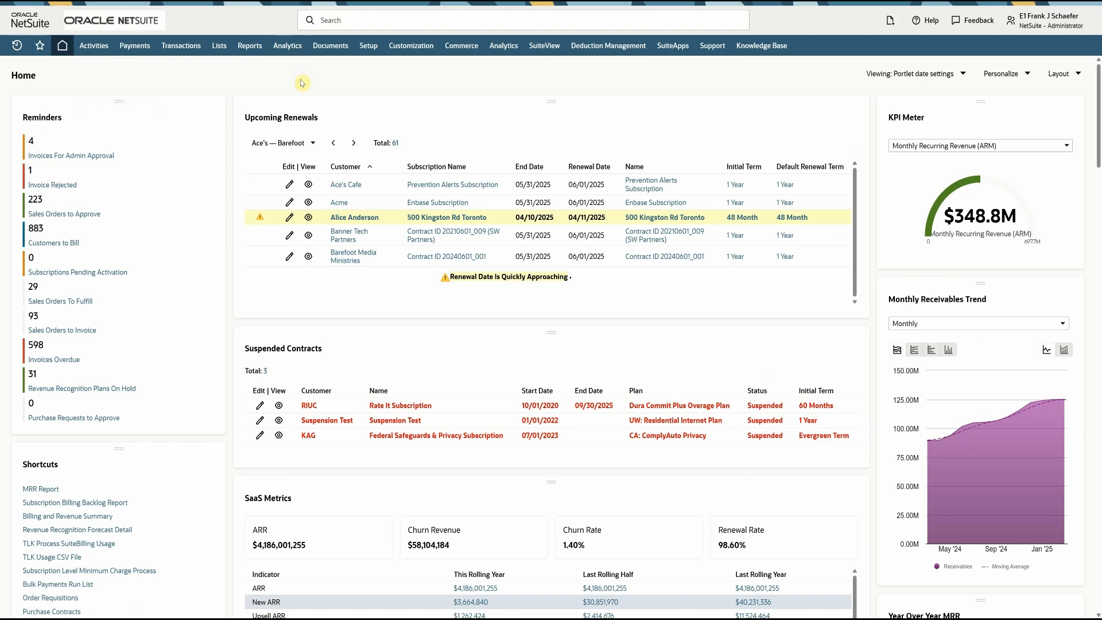
mouse_move(298, 132)
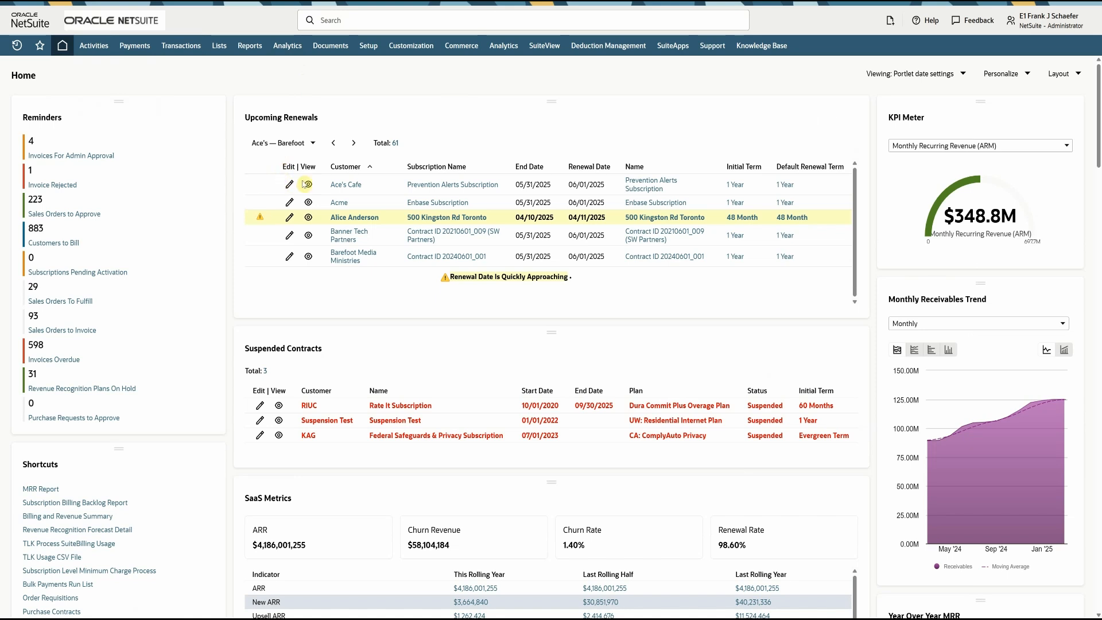
View Ace's Cafe's Prevention Alerts Subscription from Upcoming Renewals, then search 'month' for the MRR report
click(308, 184)
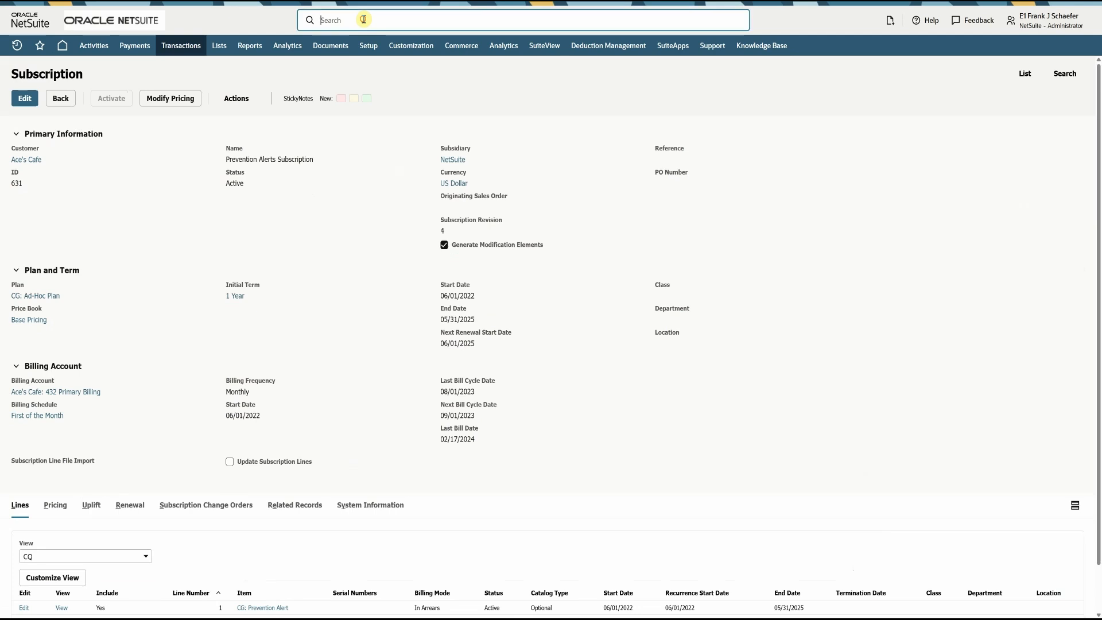
text(month)
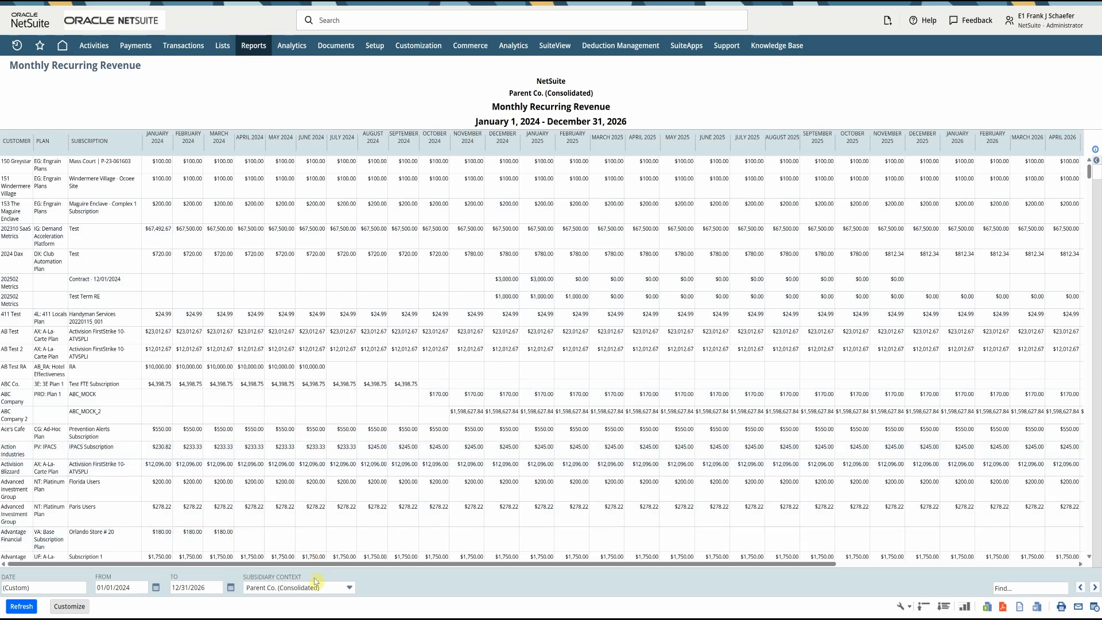
Rerun the Monthly Recurring Revenue report for the United Kingdom subsidiary, then return home
click(349, 586)
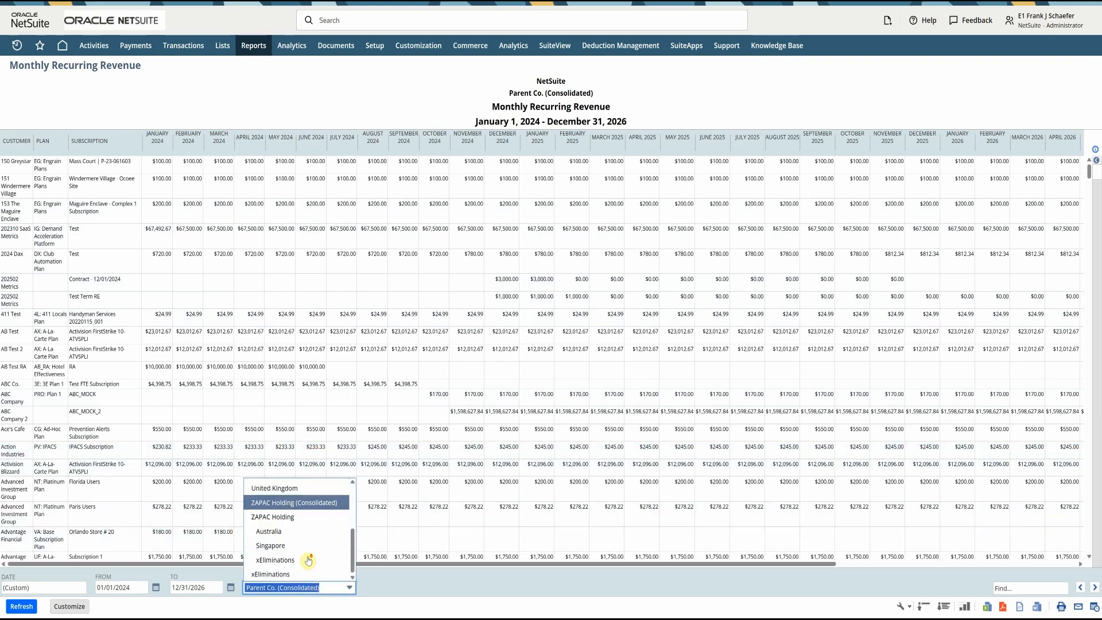
mouse_move(294, 509)
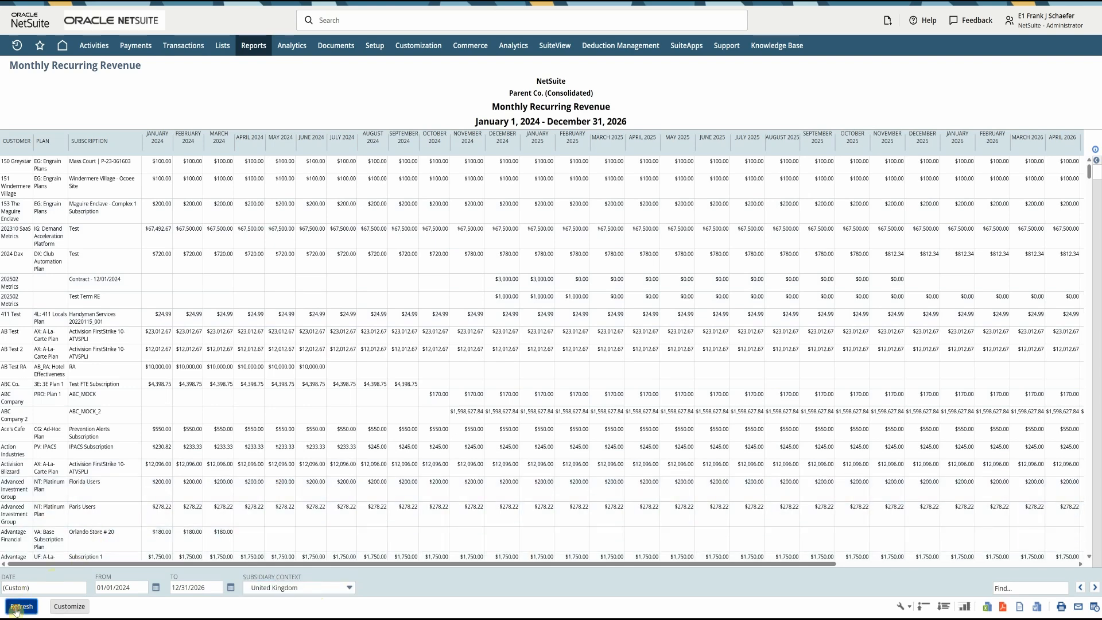
click(21, 606)
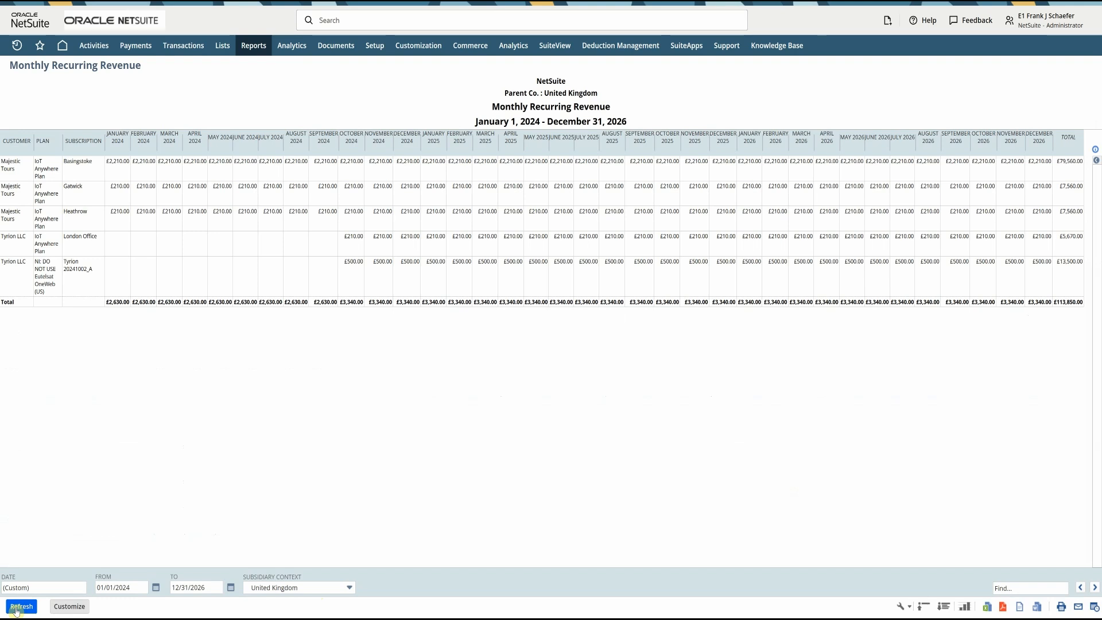
click(62, 45)
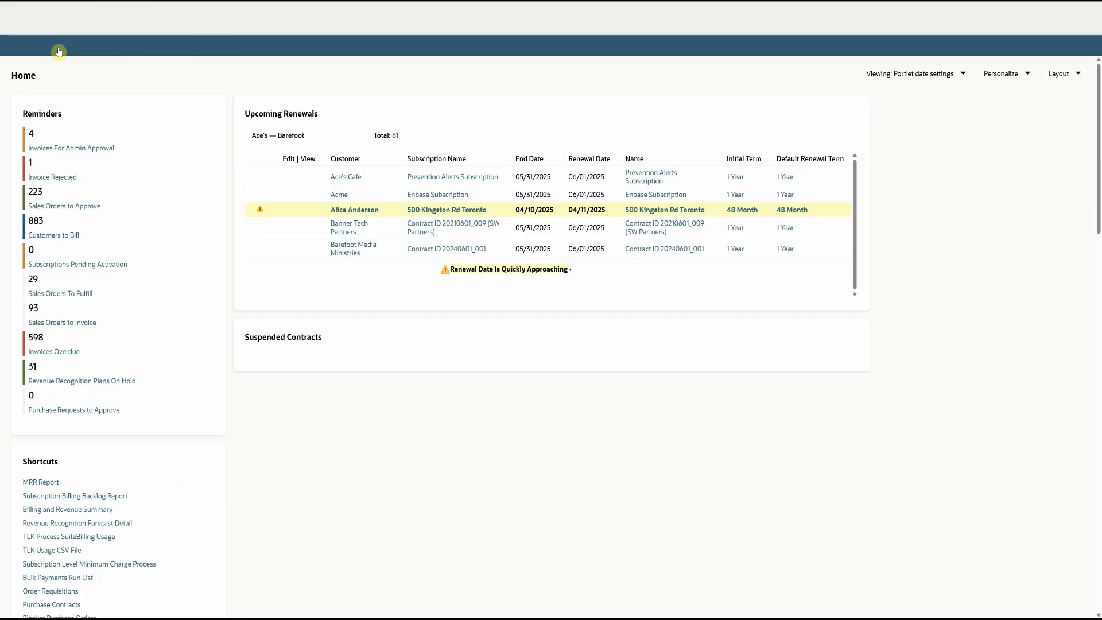
click(62, 45)
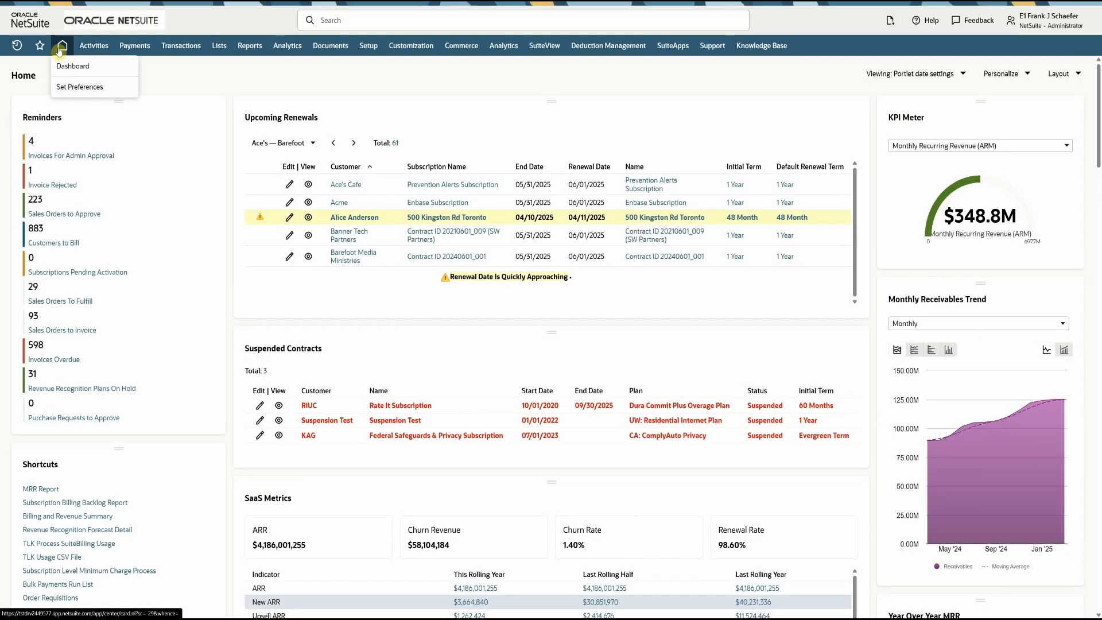